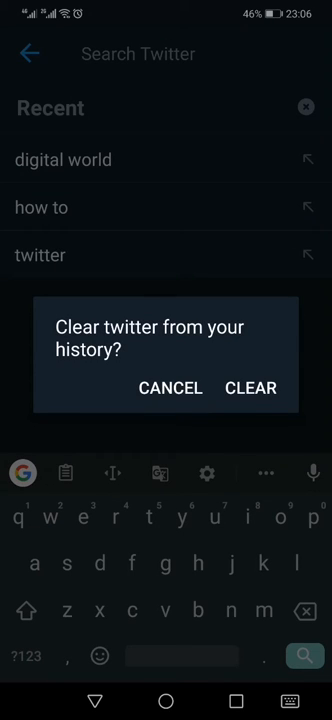
Confirm clearing 'twitter' from recent searches, keeping 'digital world' and 'how to'.
{"action": "left_click", "coordinate": [250, 388]}
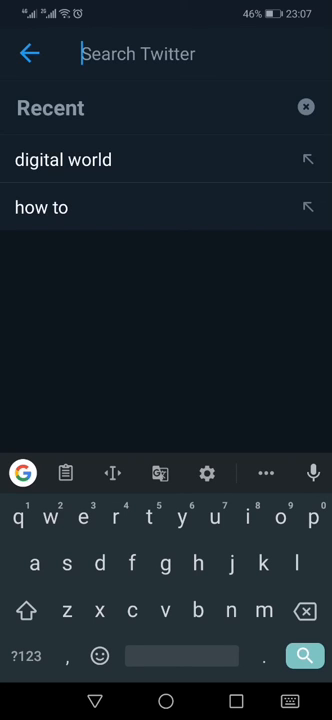
Clear all remaining recent searches and confirm in the 'Clear recent searches?' dialog.
{"action": "left_click", "coordinate": [306, 106]}
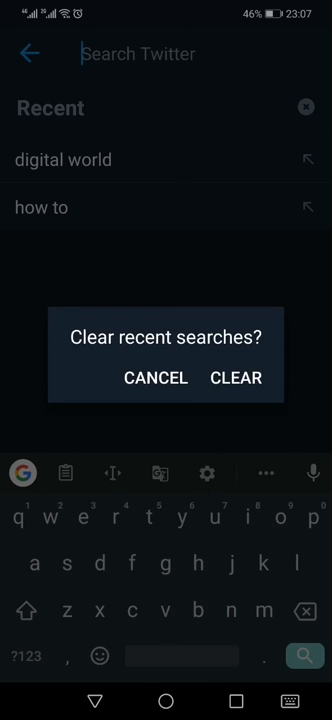
{"action": "left_click", "coordinate": [236, 378]}
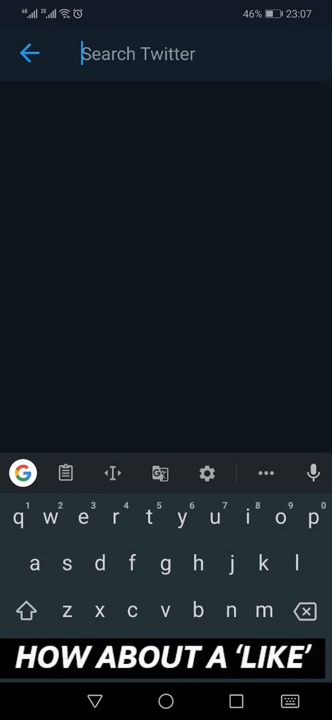